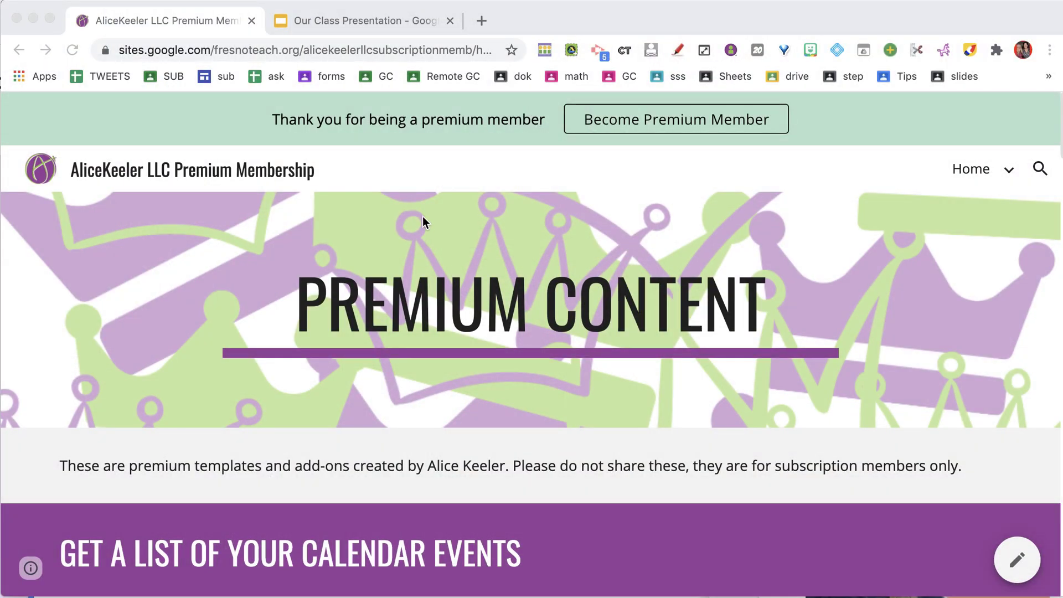
Request a copy of the Google Form to Slides add-on from the Premium Content page
scroll("down", 3)
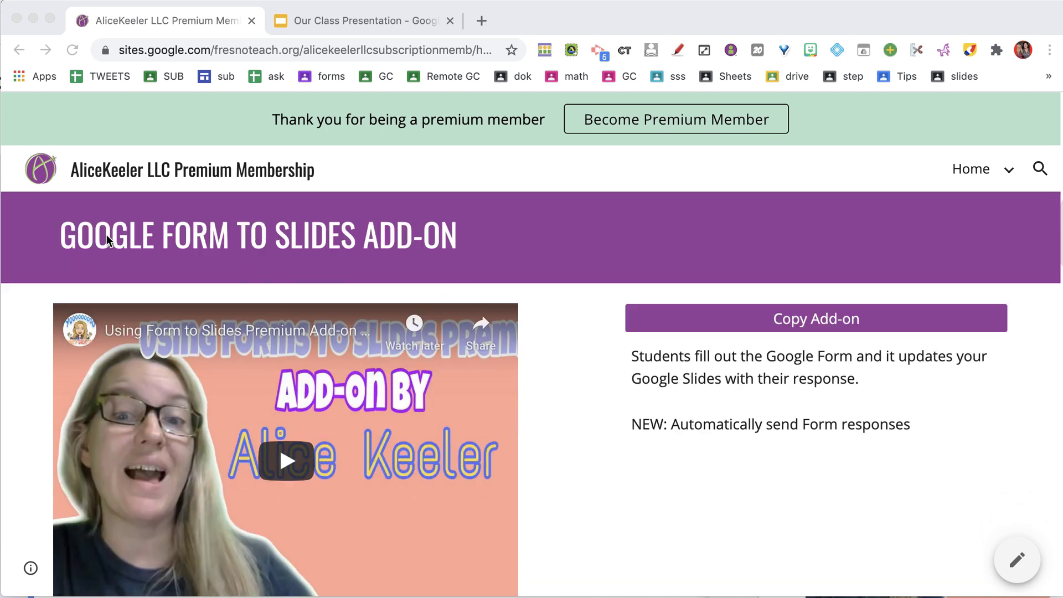
scroll("down", 3)
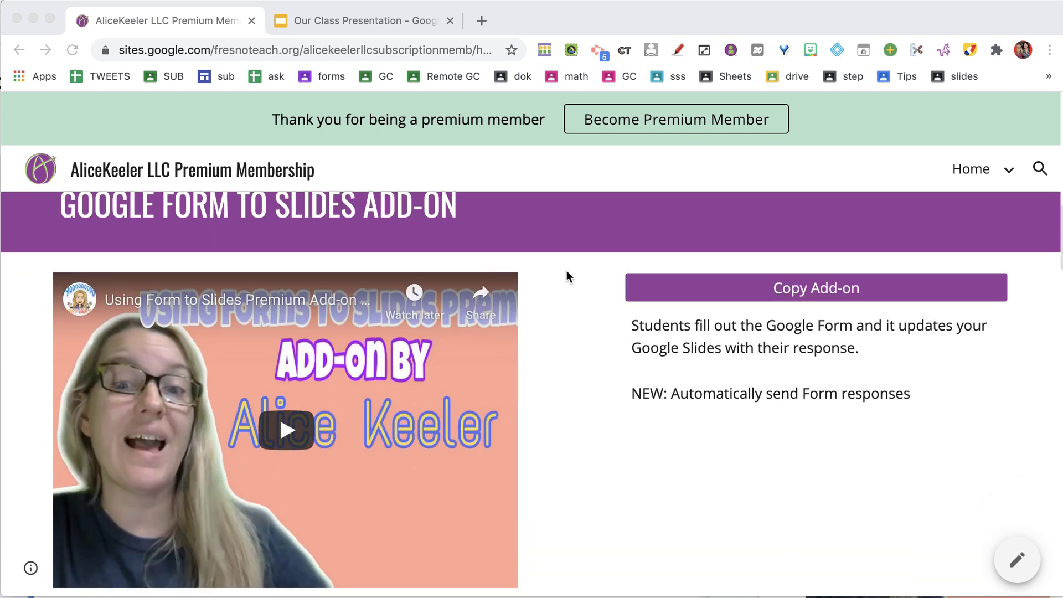
left_click(816, 288)
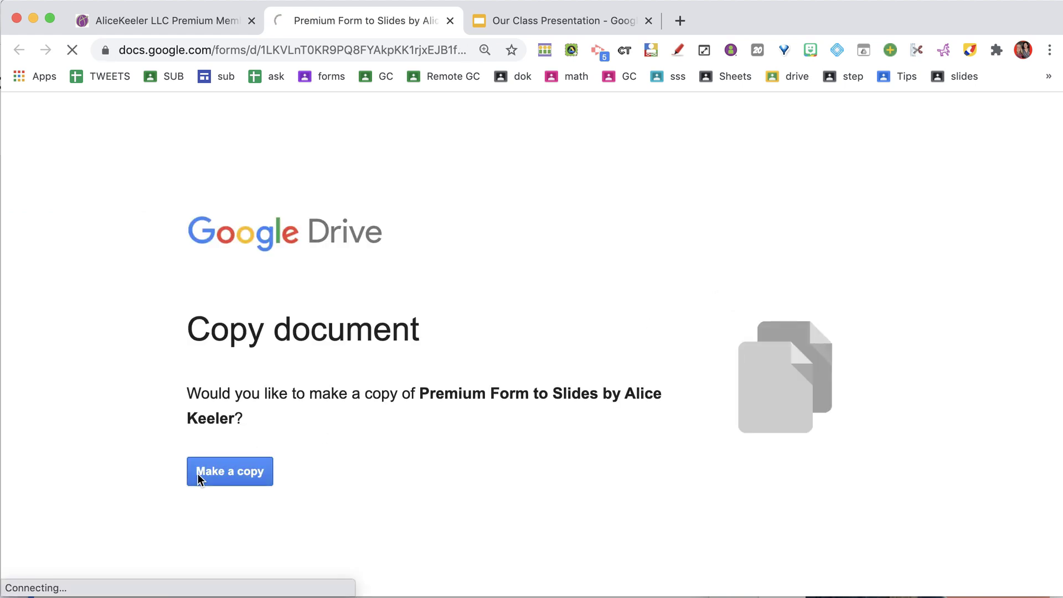
Make a copy of the add-on form and retitle it 'The question'
left_click(230, 472)
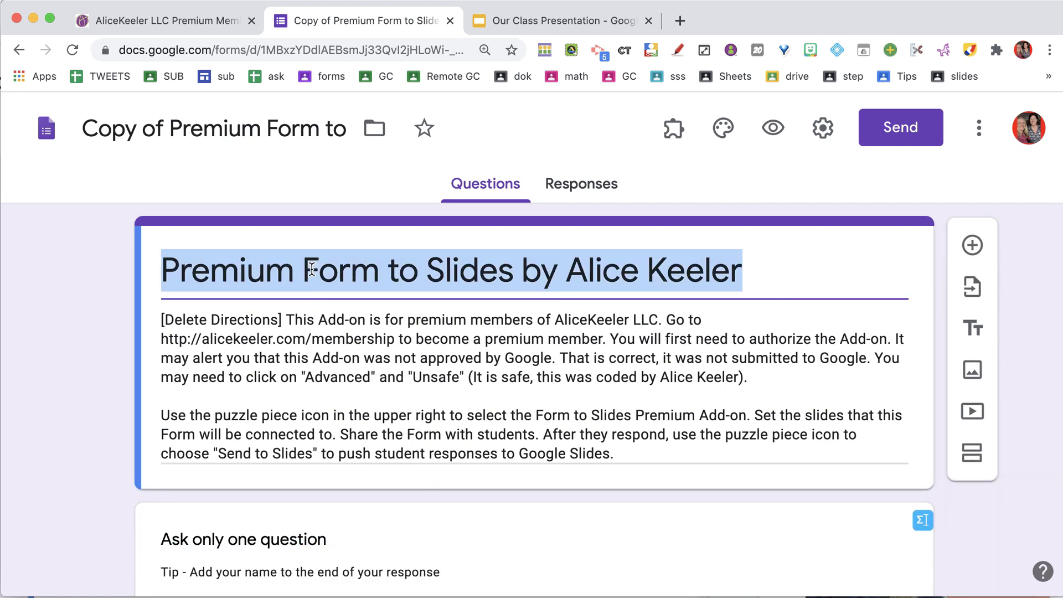
type("The question")
left_click(213, 128)
type("questions")
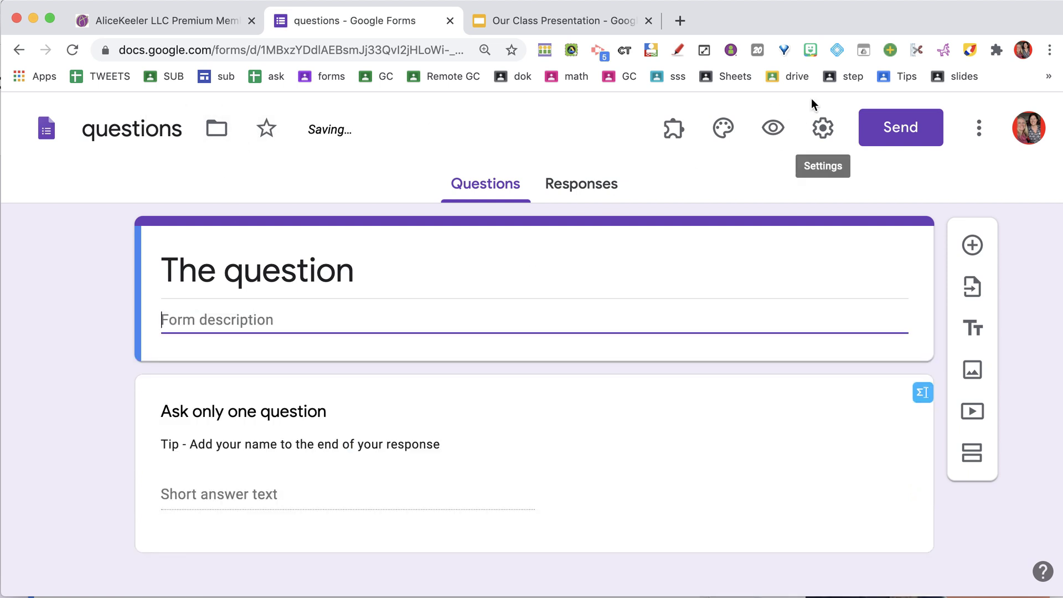
mouse_move(772, 139)
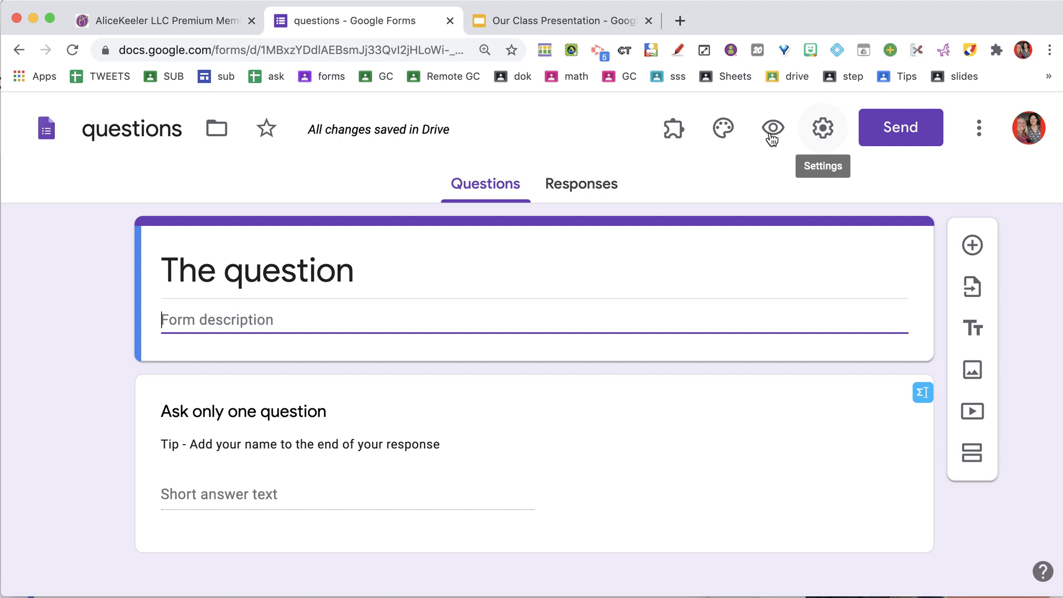
Bring up the Form to Slides Premium add-on's options from the form's add-ons list
left_click(672, 128)
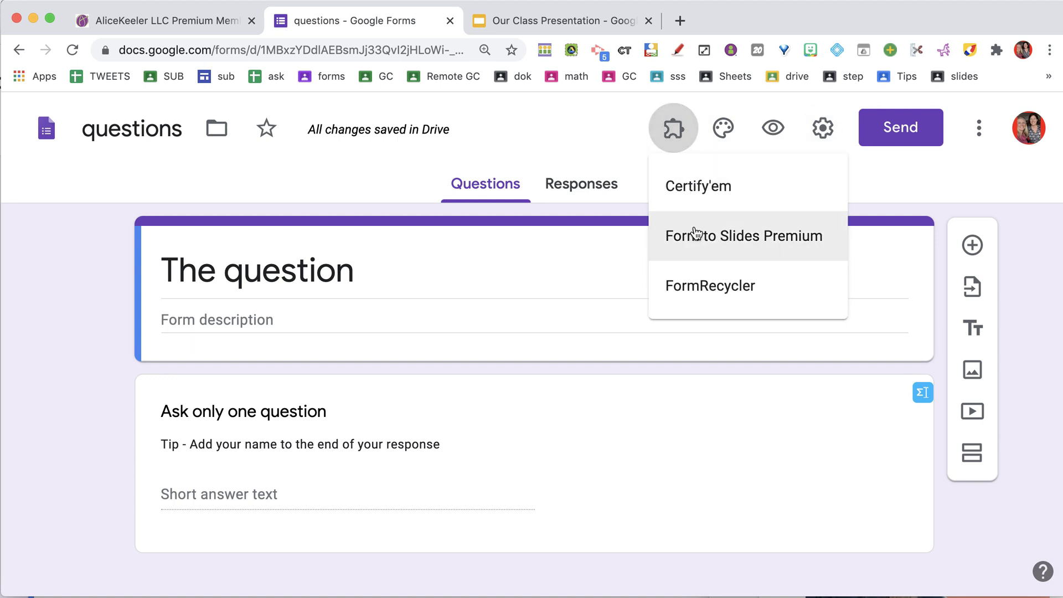
mouse_move(695, 240)
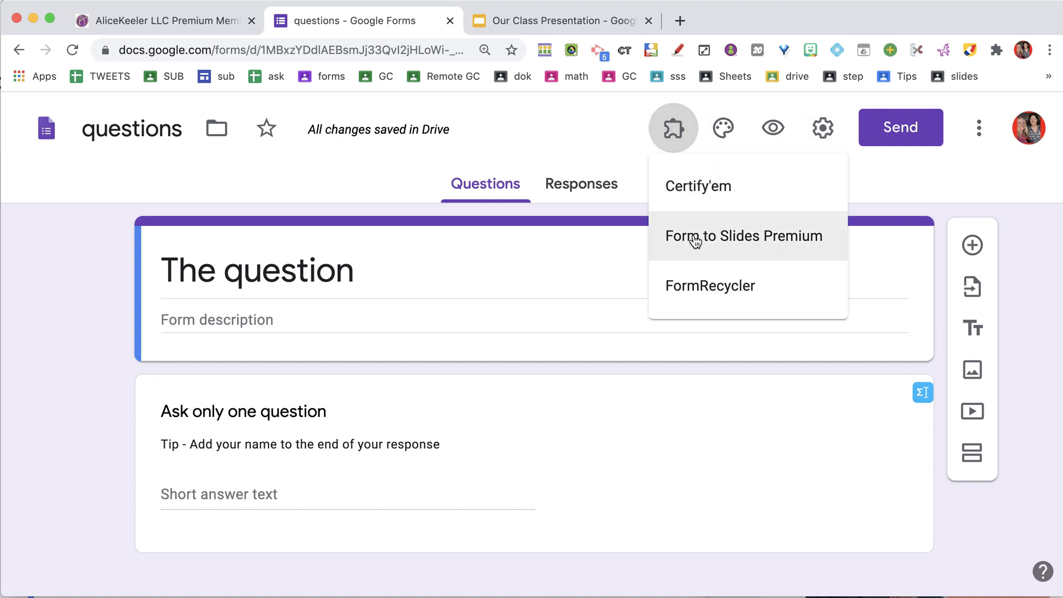
left_click(745, 236)
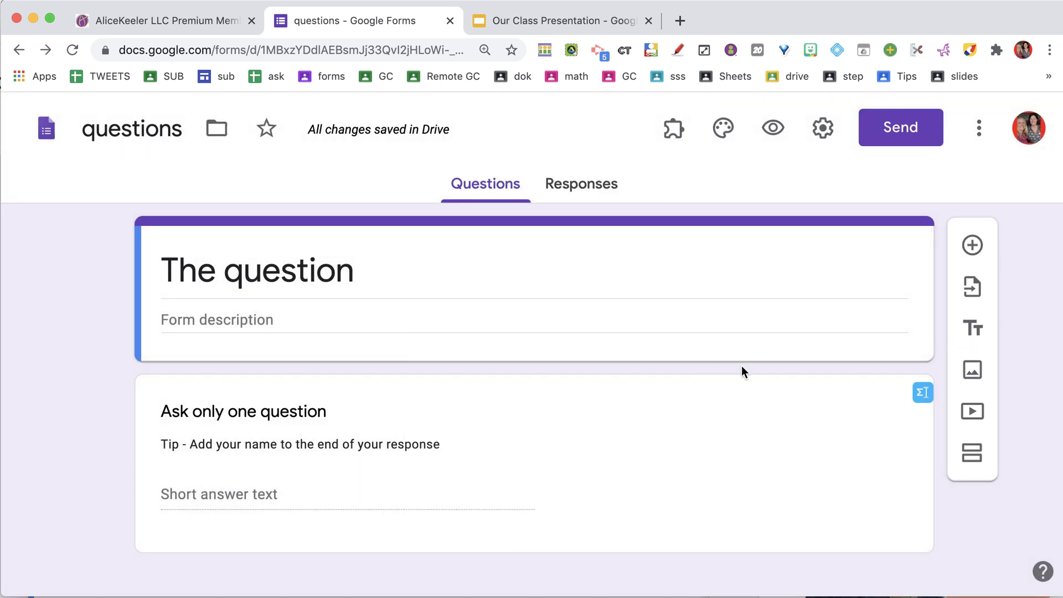
mouse_move(474, 355)
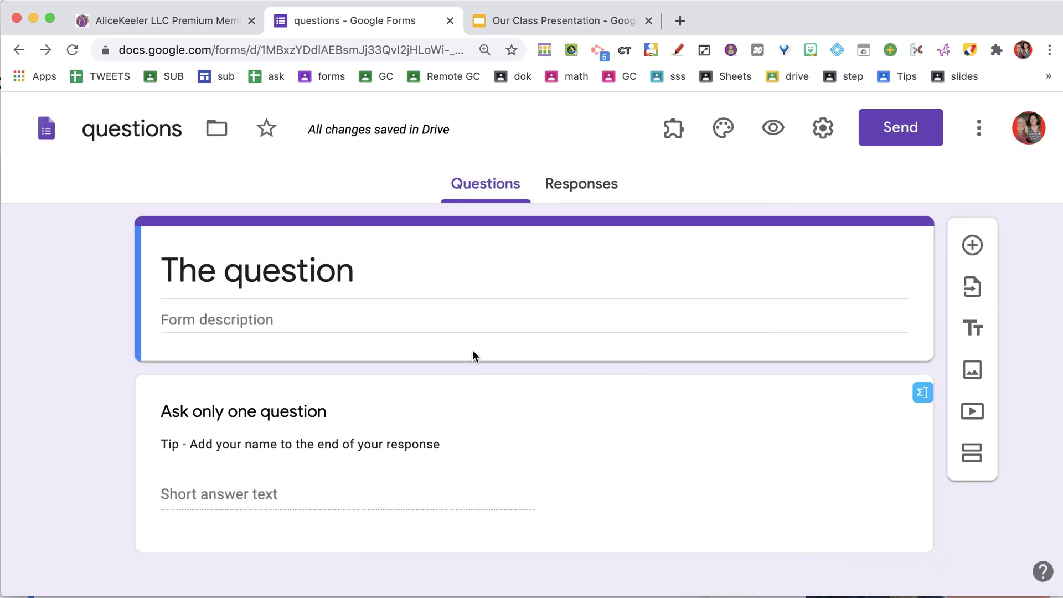
left_click(673, 127)
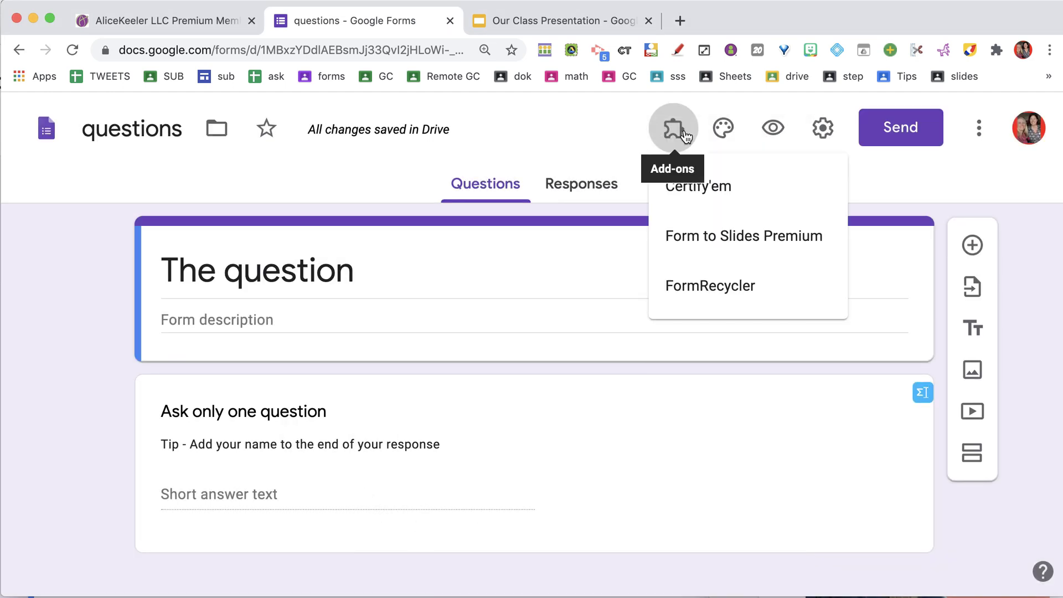
left_click(743, 236)
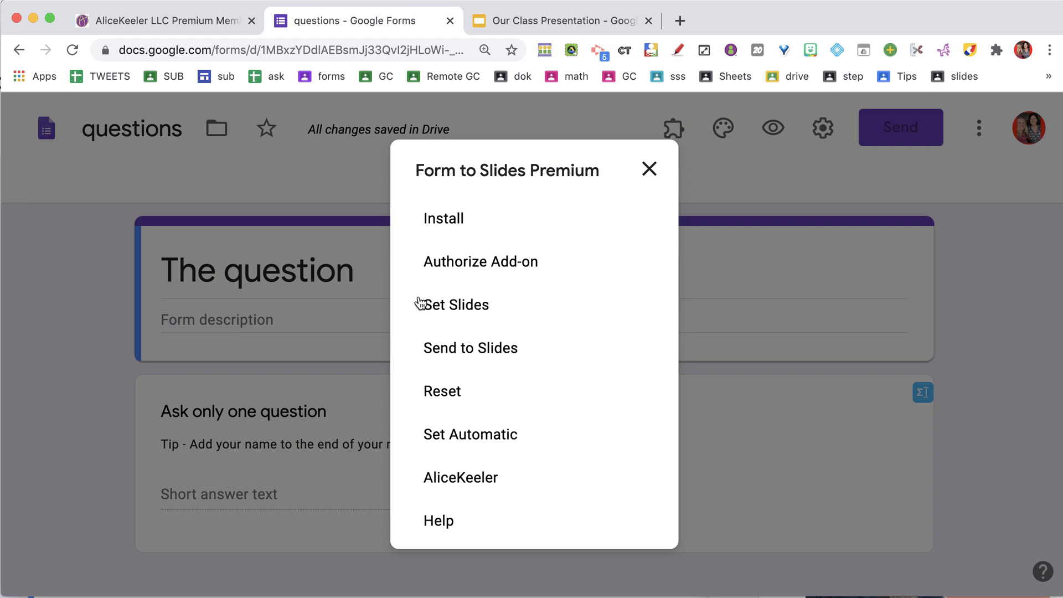
mouse_move(460, 306)
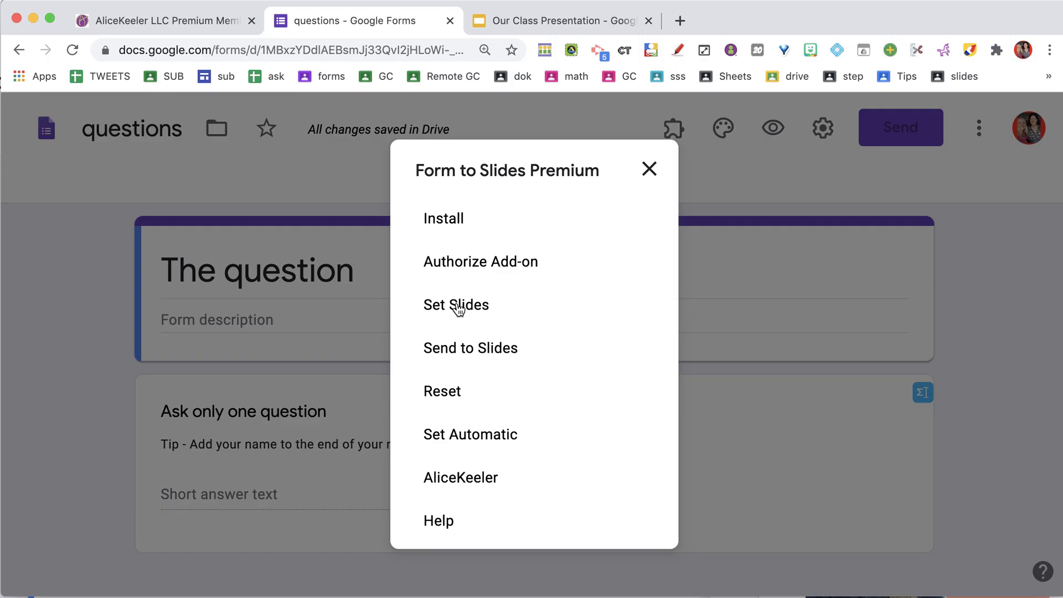
Start Set Slides and copy the Our Class Presentation deck's address for the prompt
left_click(455, 304)
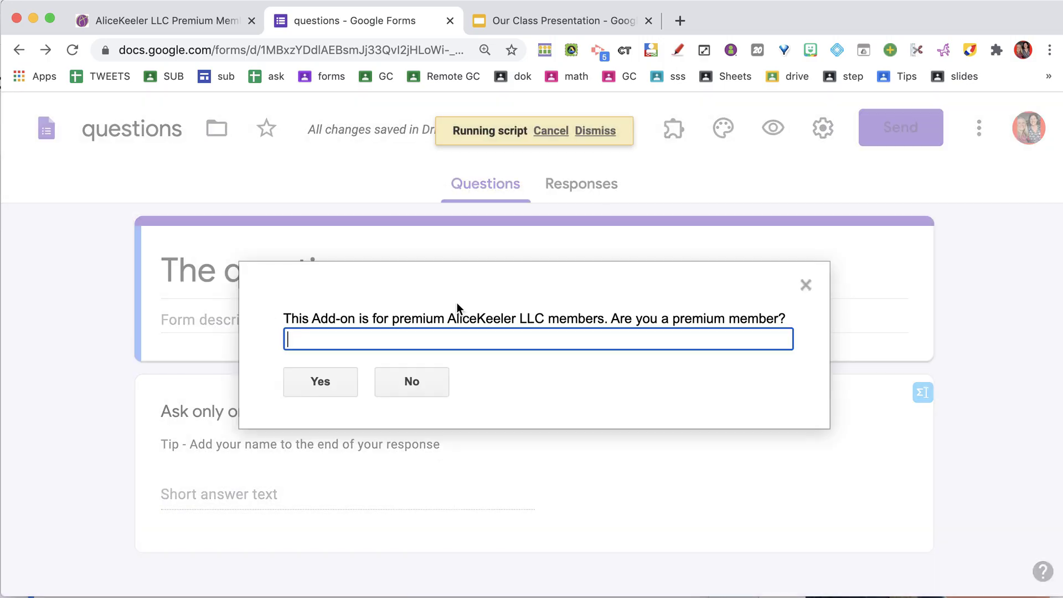
left_click(562, 20)
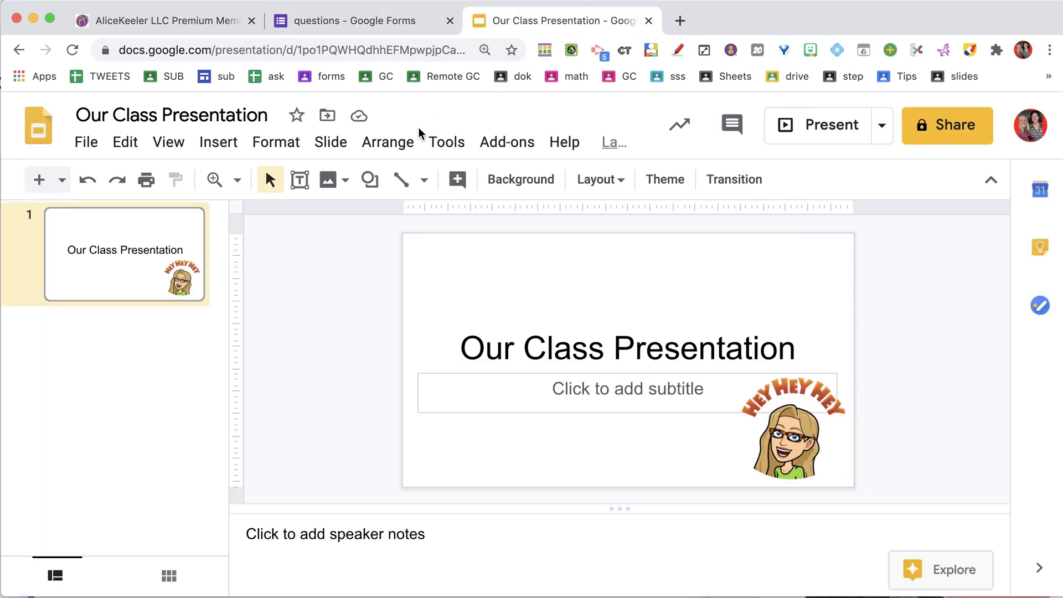
left_click(291, 50)
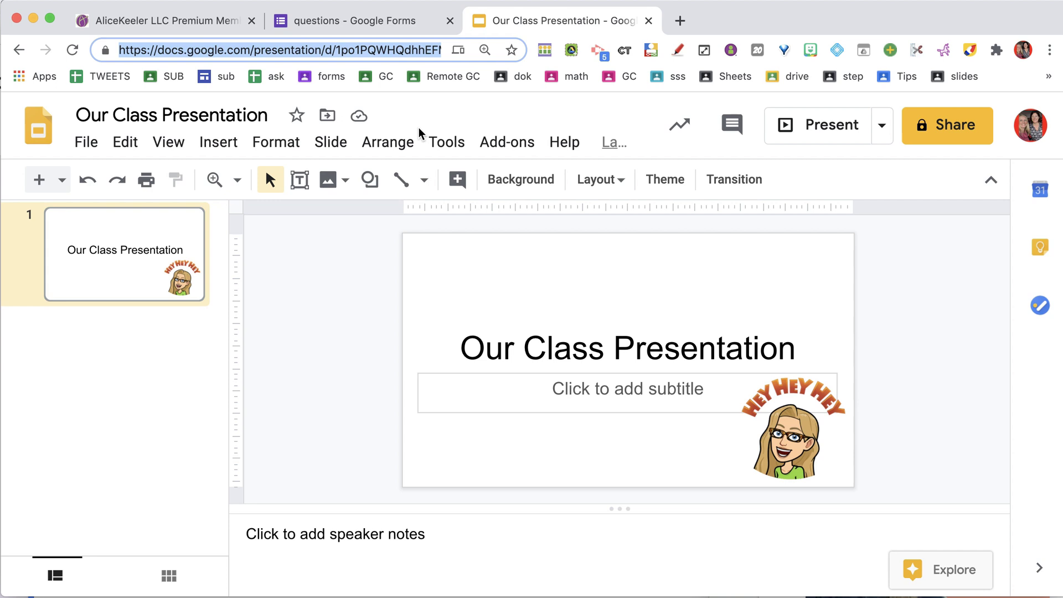
left_click(358, 19)
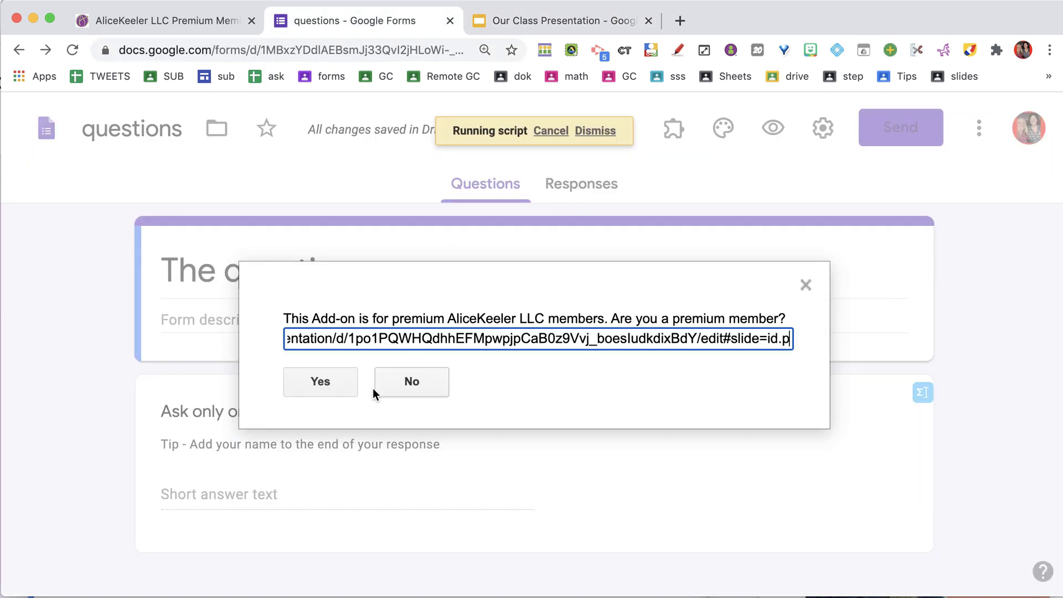
Confirm premium membership and submit the Our Class Presentation address as the linked deck
left_click(319, 381)
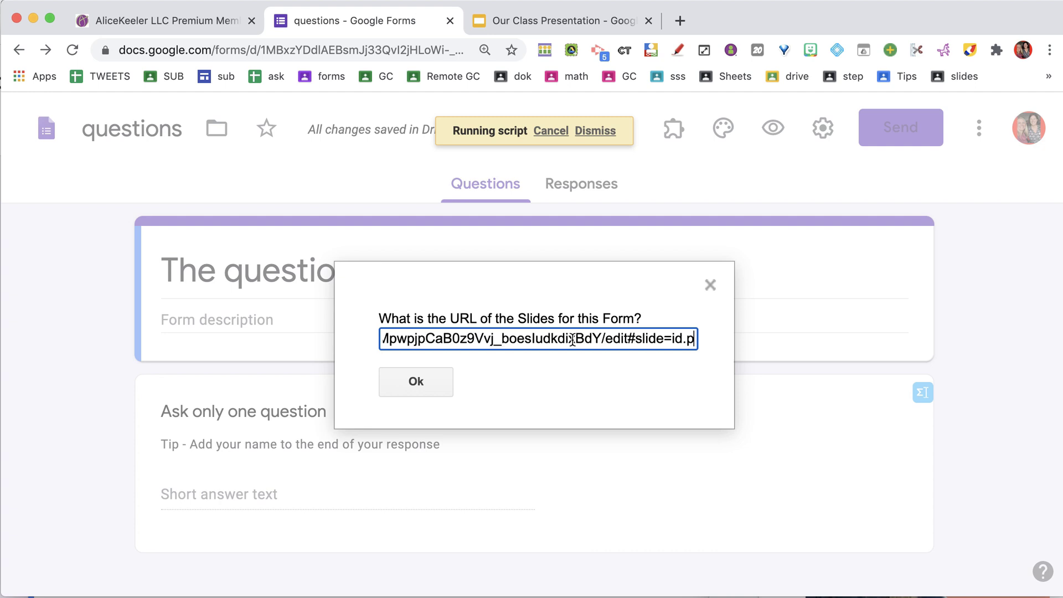
left_click(415, 381)
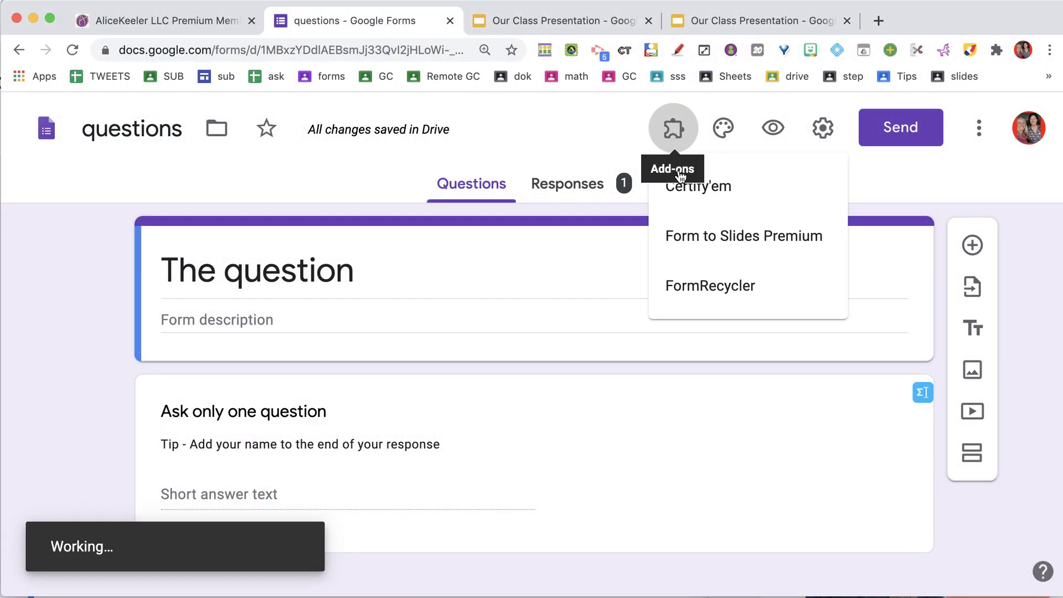
Set Automatic for the add-on, then submit a test answer to the live form
left_click(743, 236)
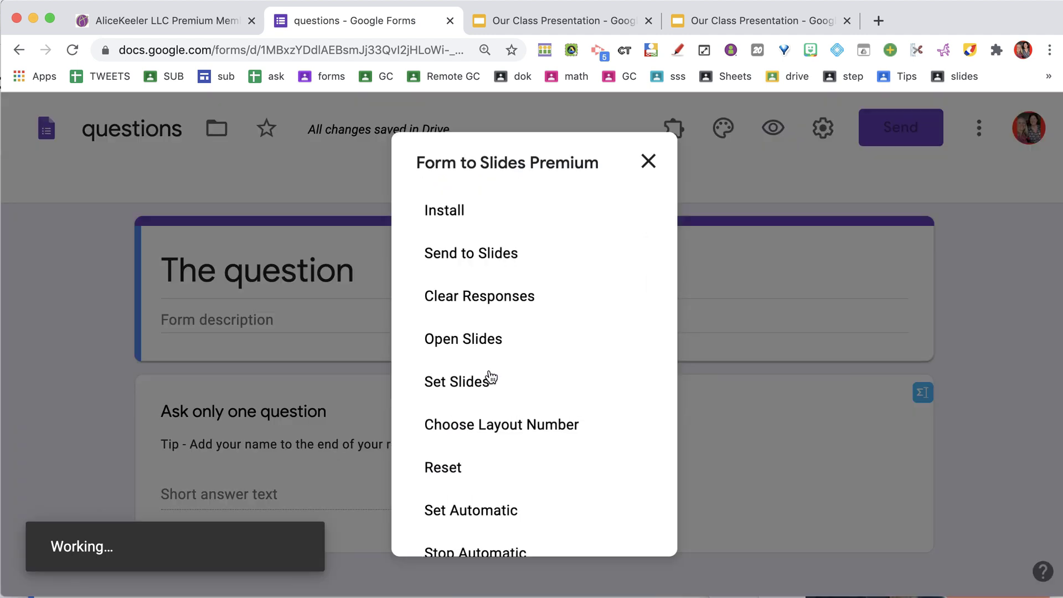
scroll("down", 3)
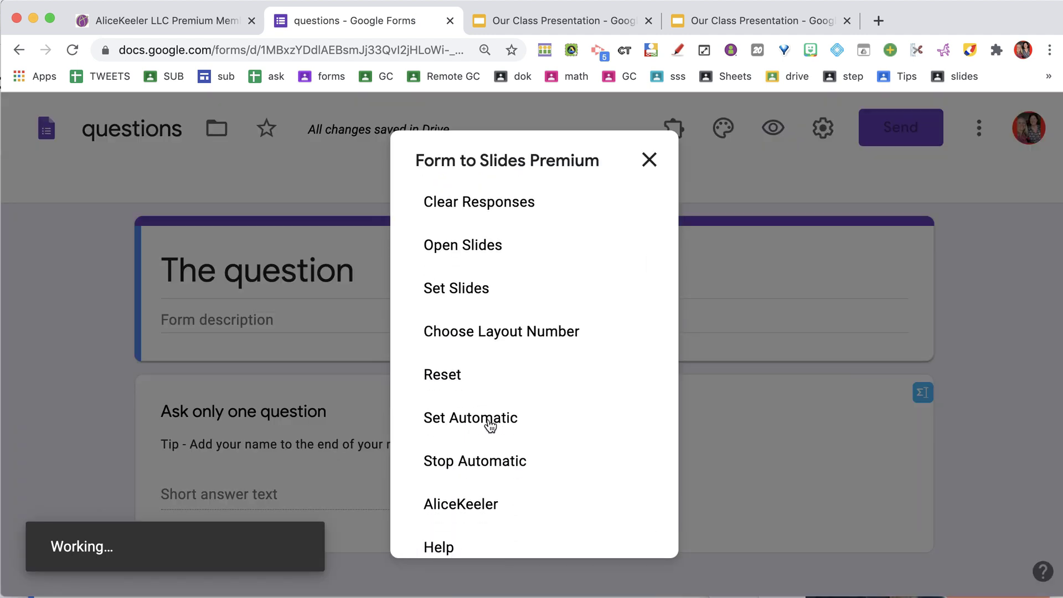
left_click(470, 418)
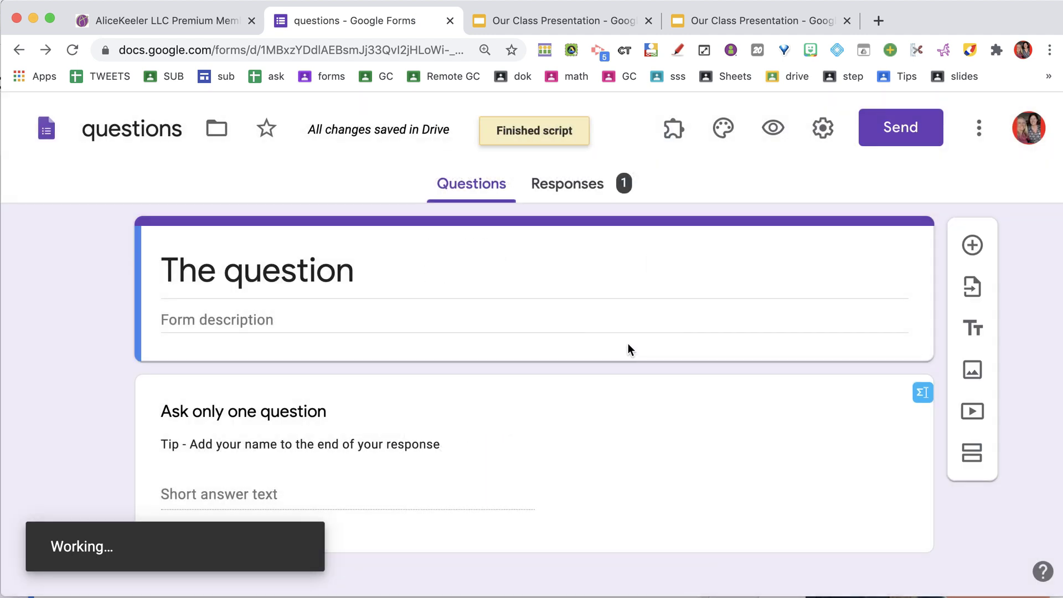
mouse_move(674, 127)
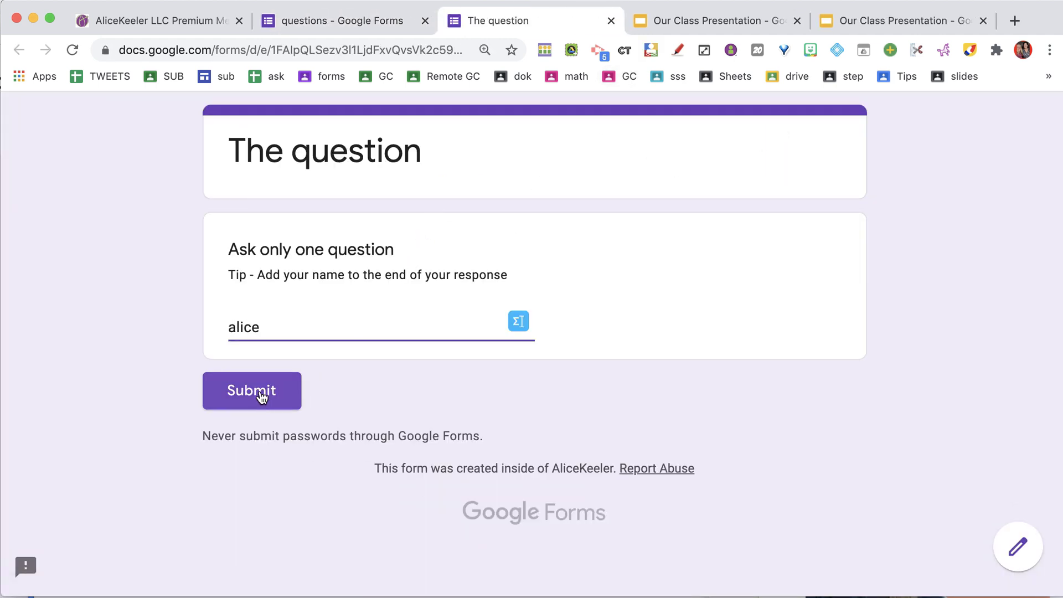
left_click(712, 20)
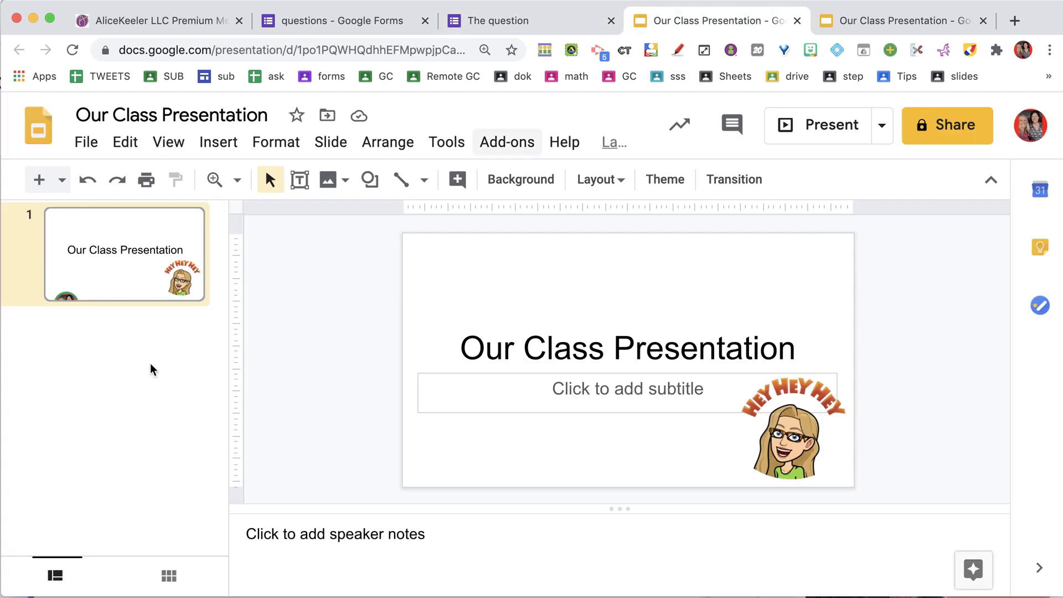